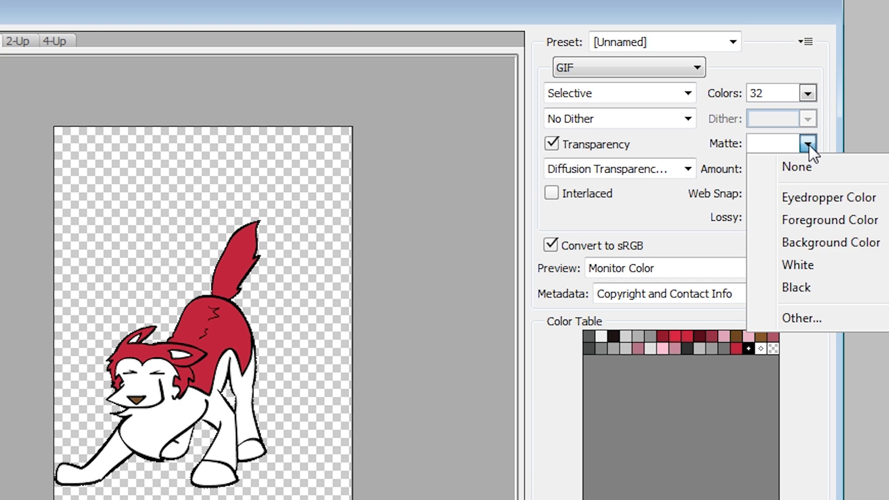
Review the Matte choices in Save for Web before switching to the wolf file in Flash.
click(802, 318)
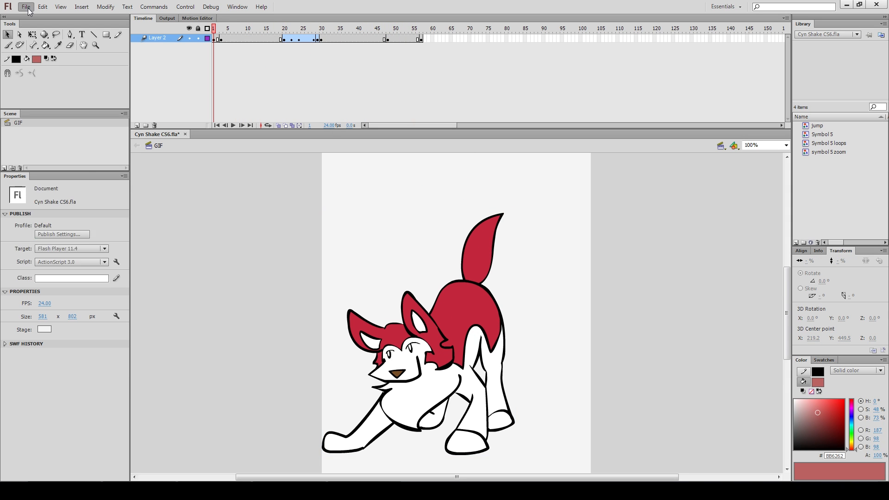
Export the wolf animation via Export Movie as a PNG Sequence saved into the cyn 2 folder.
click(26, 6)
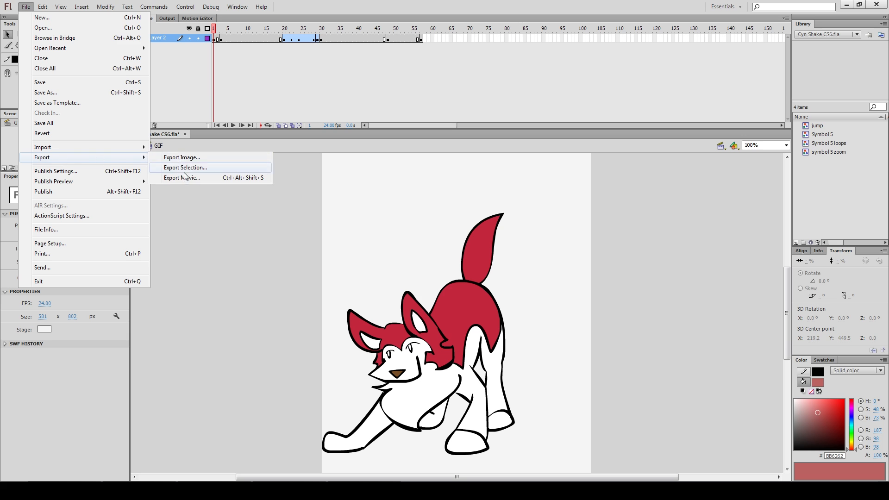
click(182, 178)
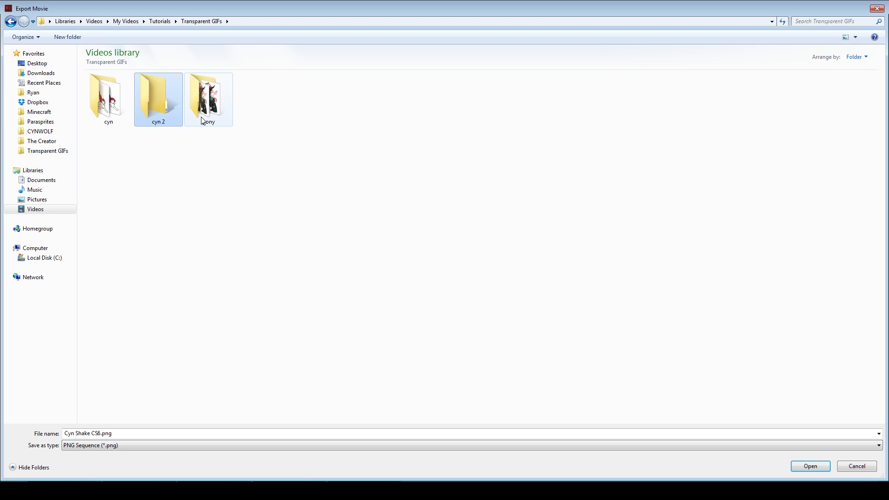
double_click(159, 95)
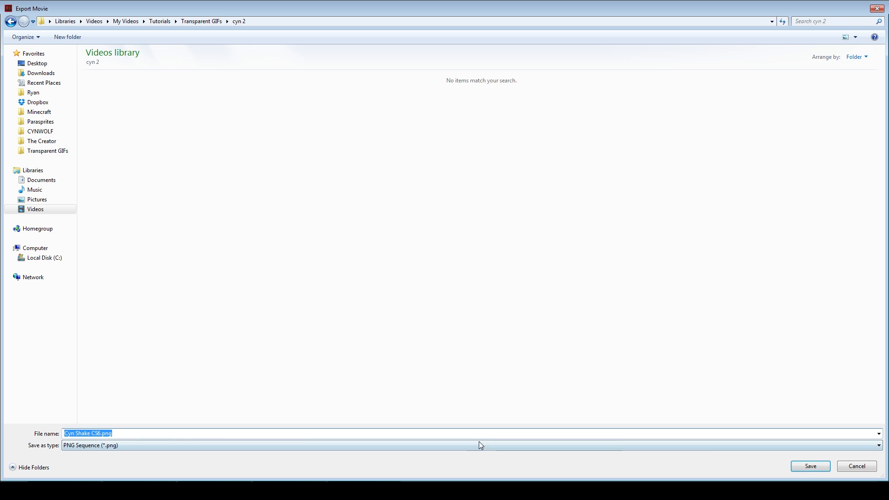
click(809, 466)
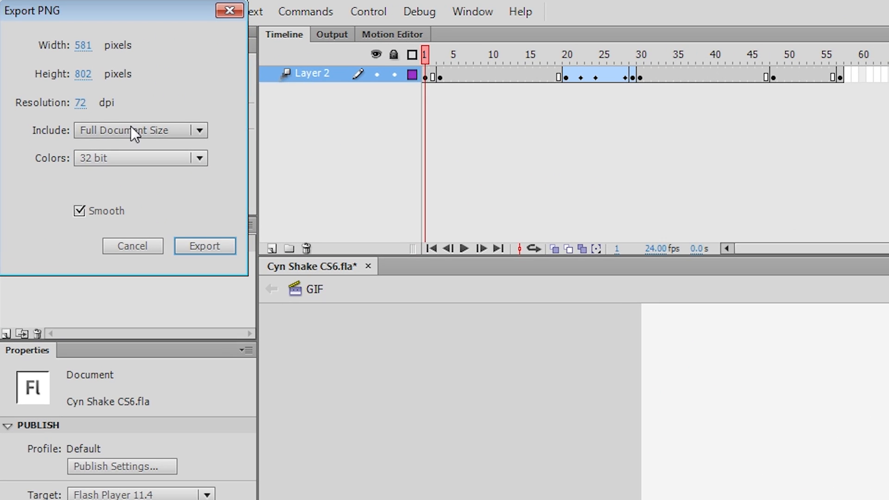
Set the colour depth in the Export PNG options and run the export.
click(140, 158)
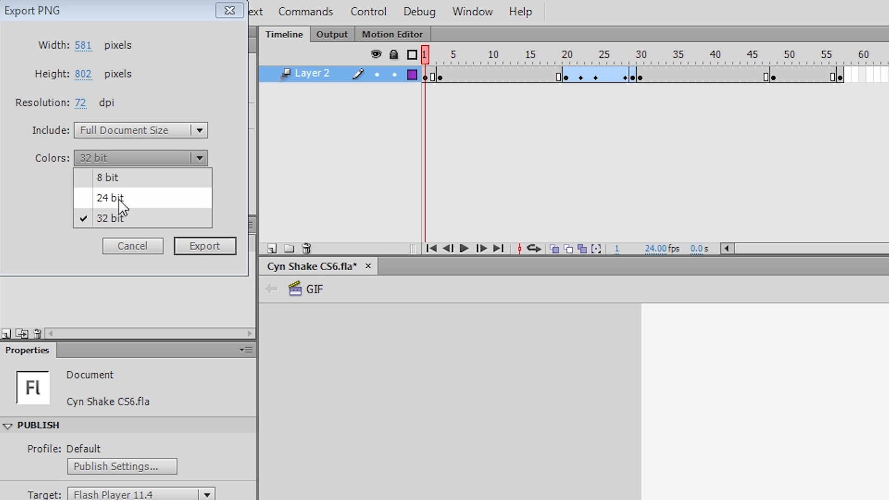
click(205, 247)
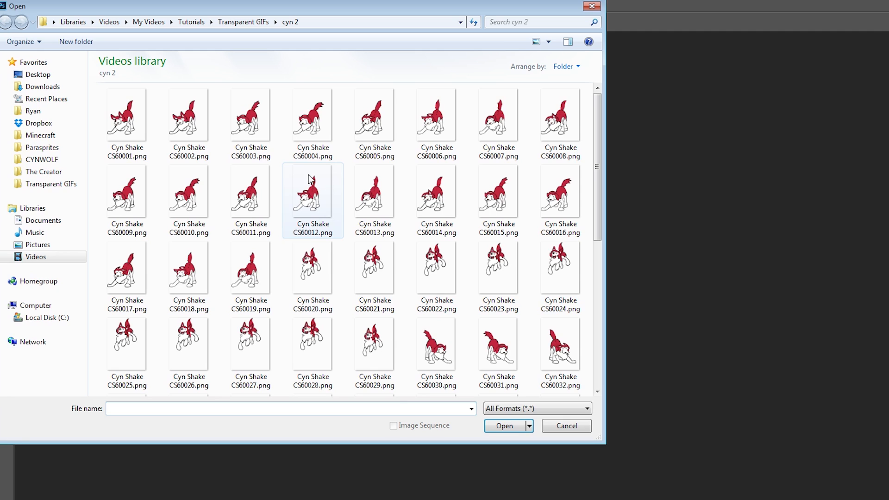
Load the first exported PNG as an image sequence at 24 fps and show the Timeline.
click(393, 426)
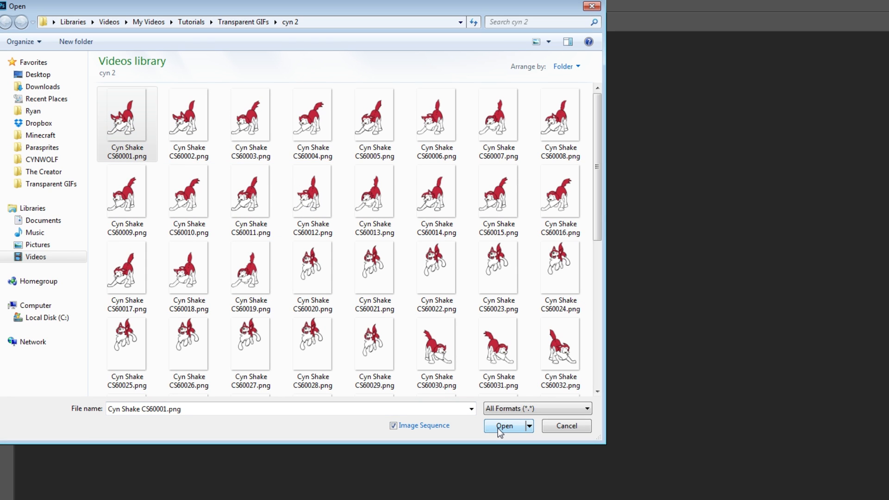
click(504, 426)
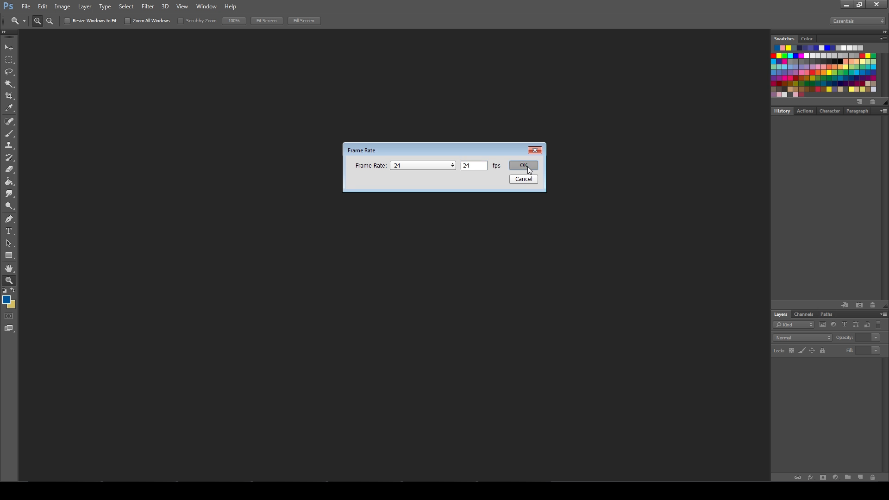
click(523, 165)
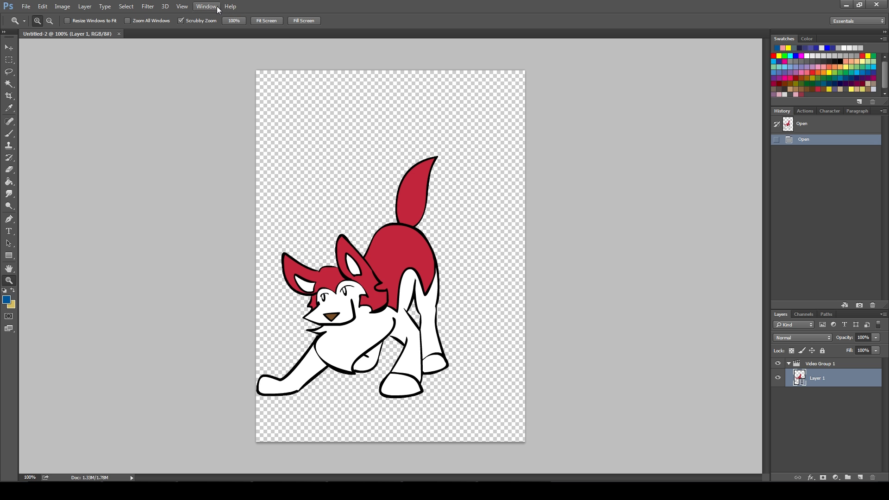
click(206, 6)
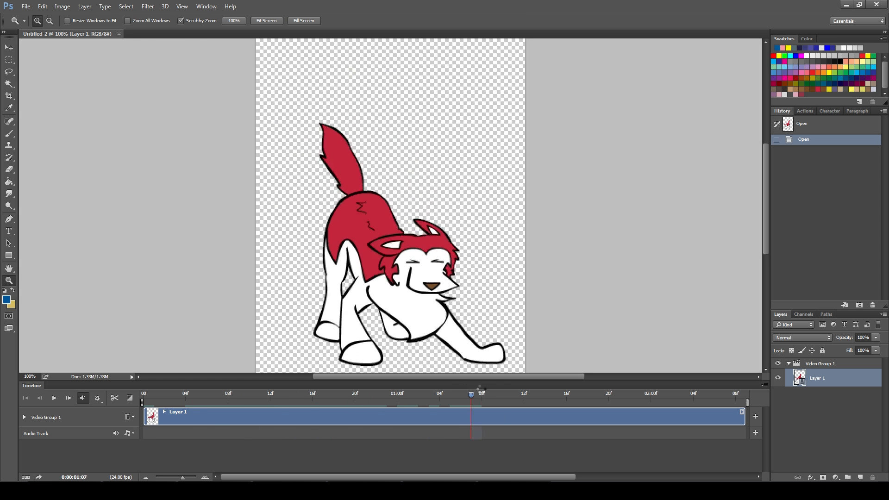
Resize the animation to 290 × 400 pixels via Image Size.
click(62, 7)
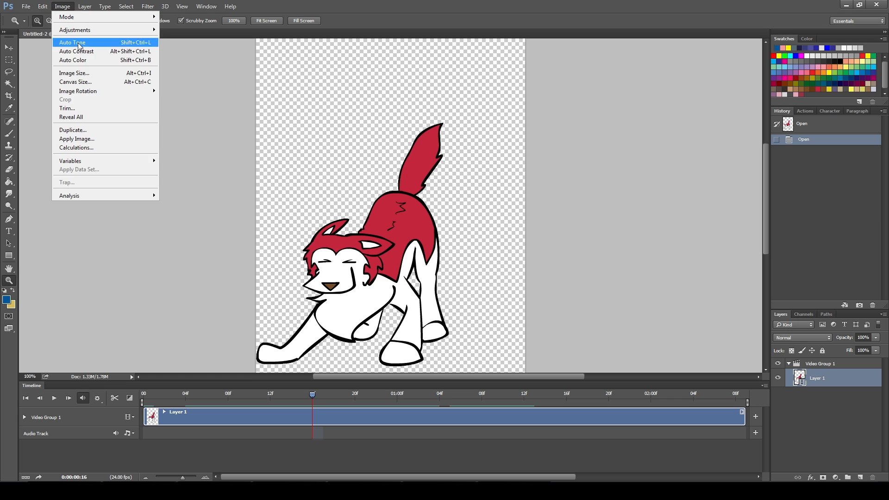
click(74, 73)
text(290)
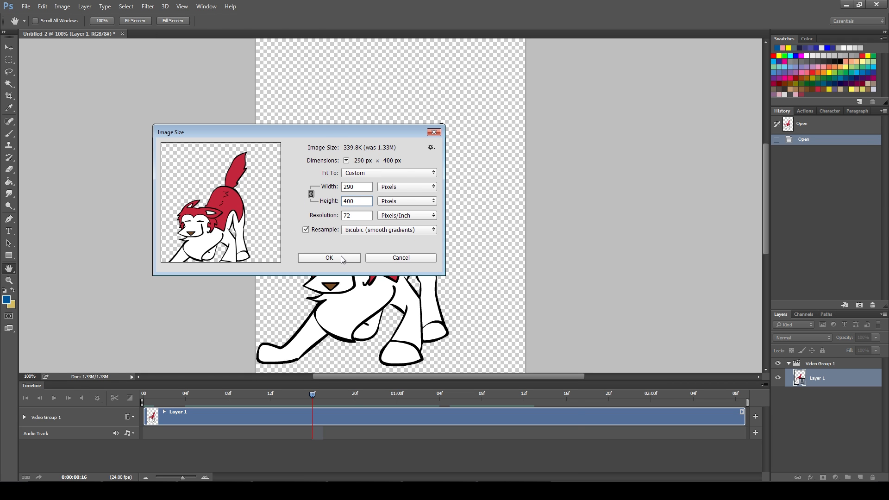
click(329, 257)
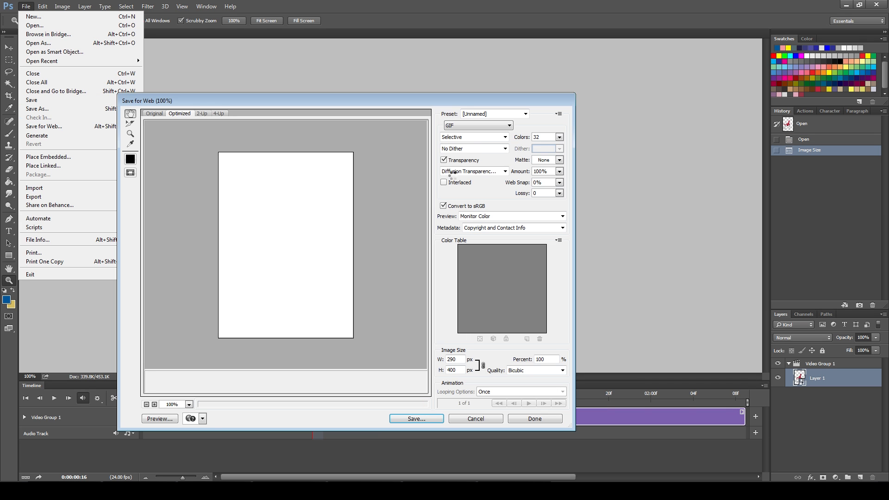
Set the GIF to 32 colours and compare the preview with transparency off, then back on.
click(477, 125)
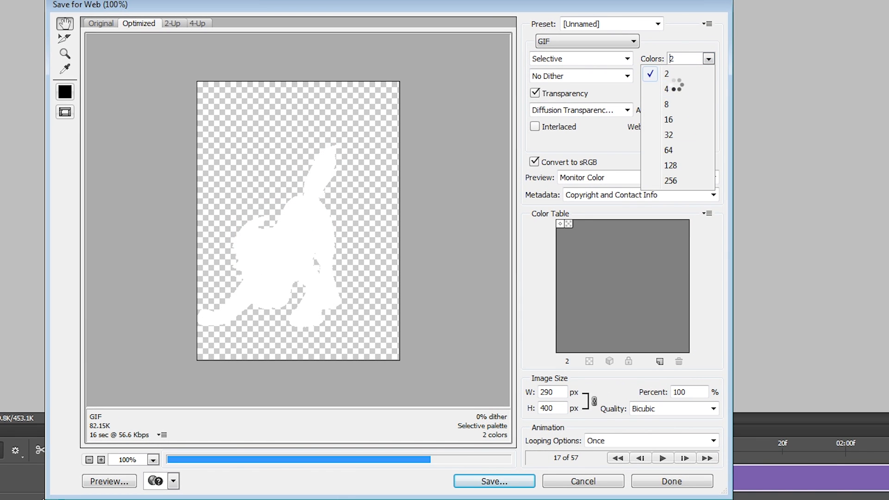
click(667, 89)
text(32)
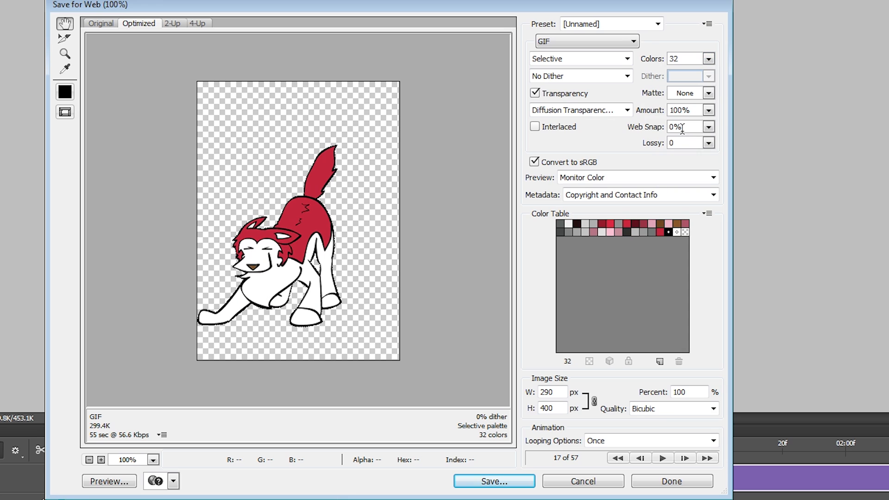
click(534, 93)
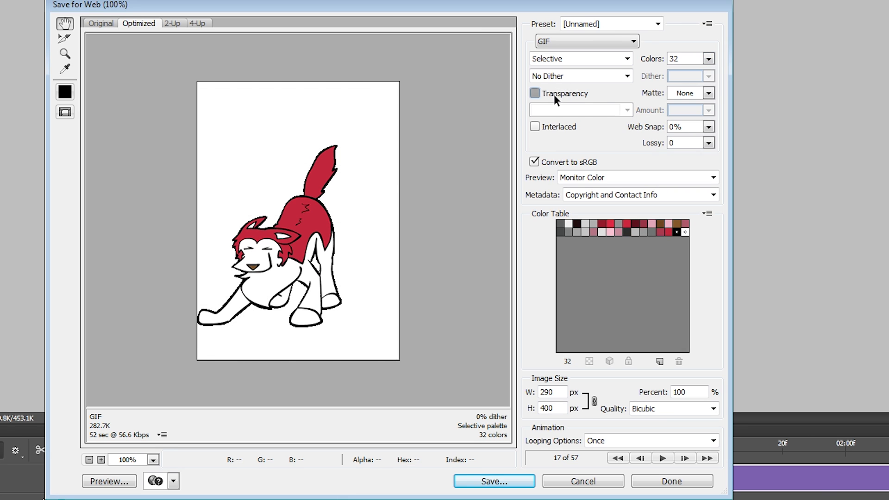
click(534, 92)
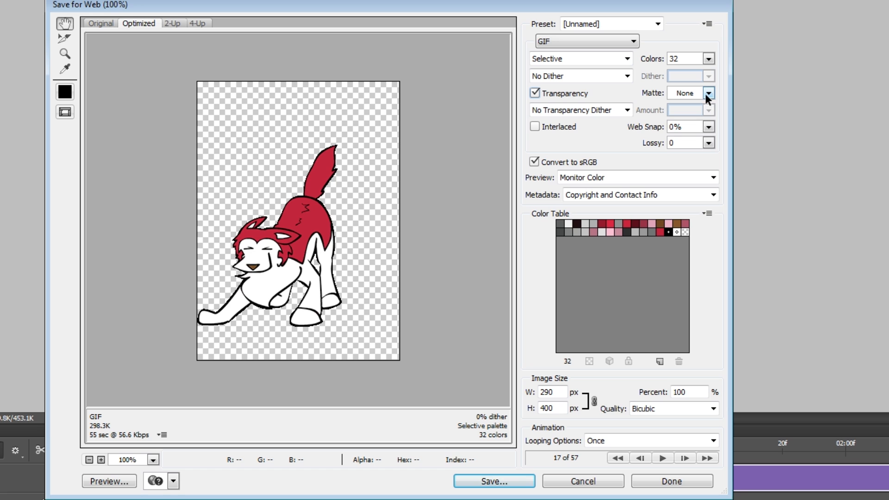
Choose Other... in the Matte dropdown to pick a custom matte colour.
click(707, 92)
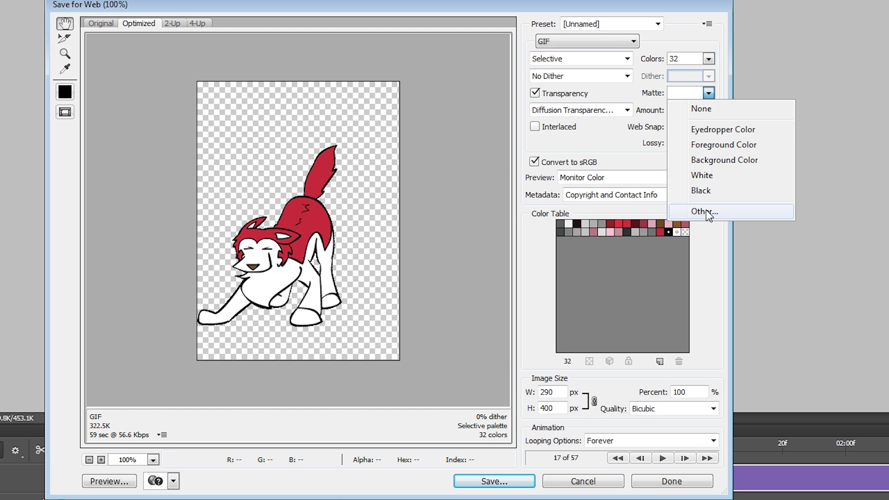
click(704, 211)
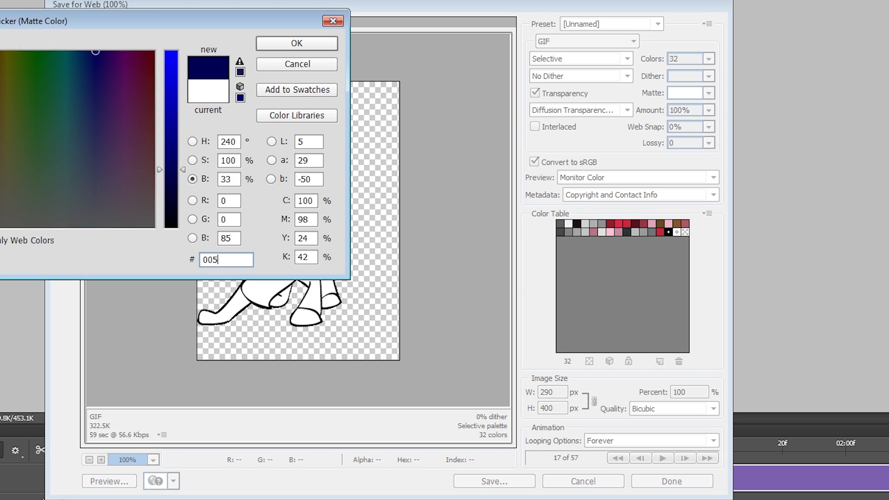
Cancel the matte colour picker and adjust the Lossy compression slider in Save for Web.
click(295, 44)
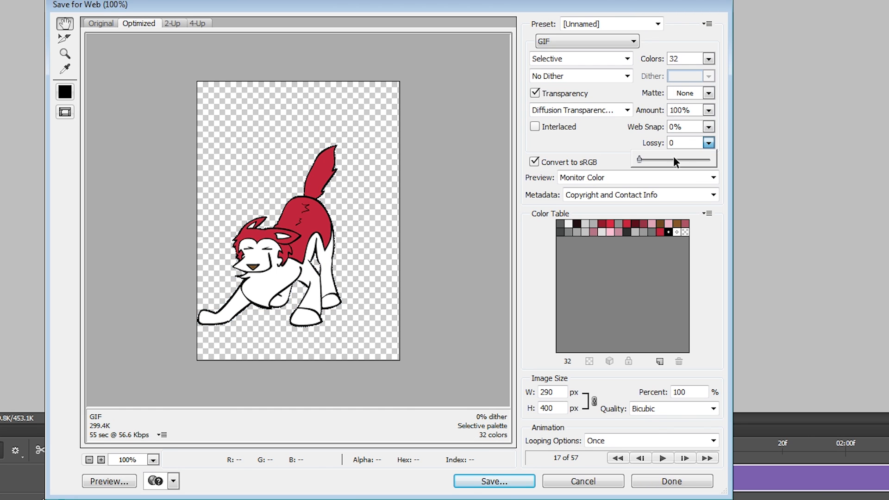
drag(639, 159, 701, 159)
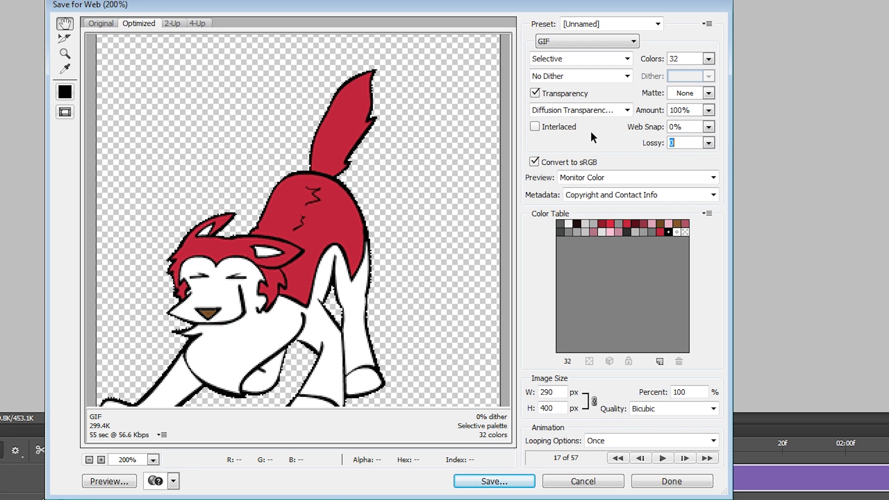
mouse_move(592, 378)
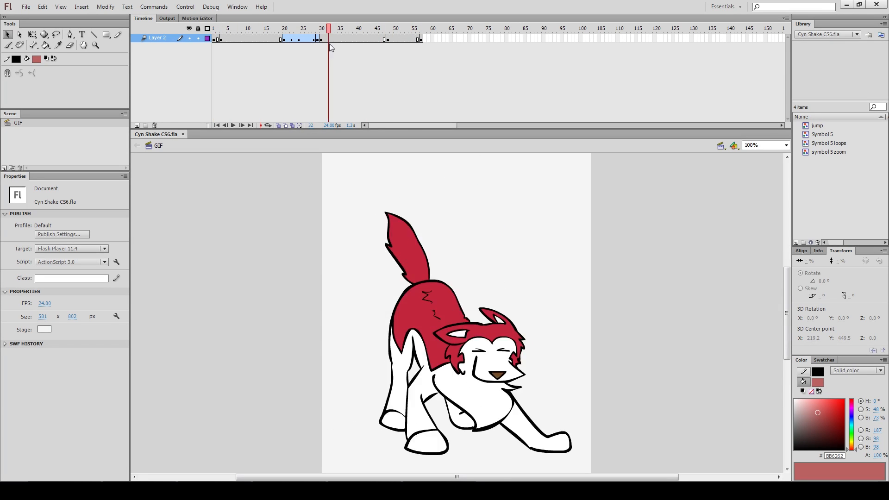
In Publish Settings, swap the Flash (.swf) output for a GIF Image.
click(26, 6)
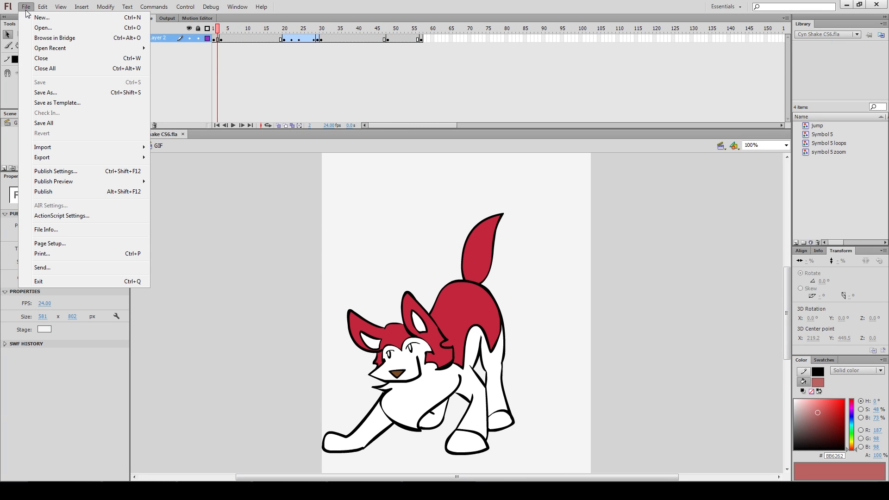
mouse_move(42, 158)
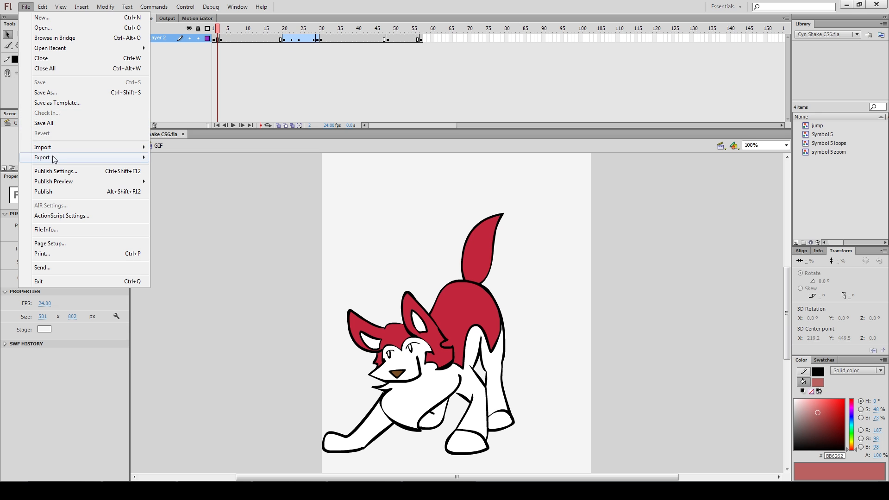
click(56, 170)
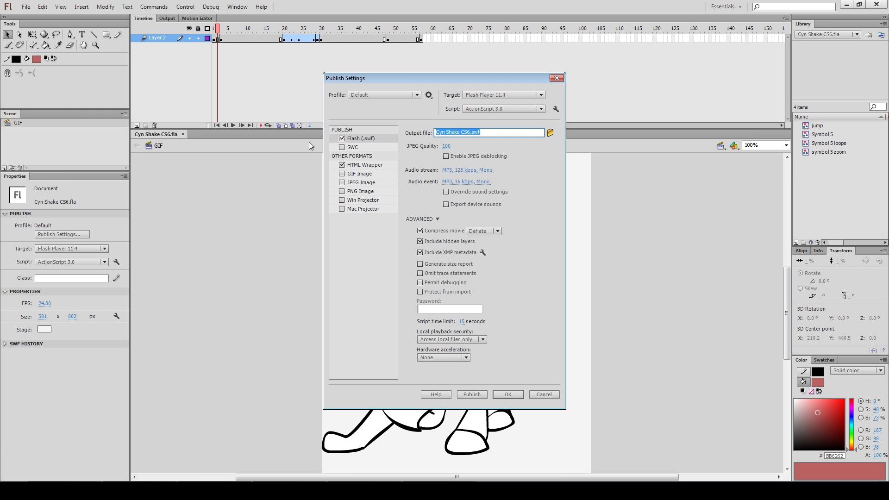
click(342, 138)
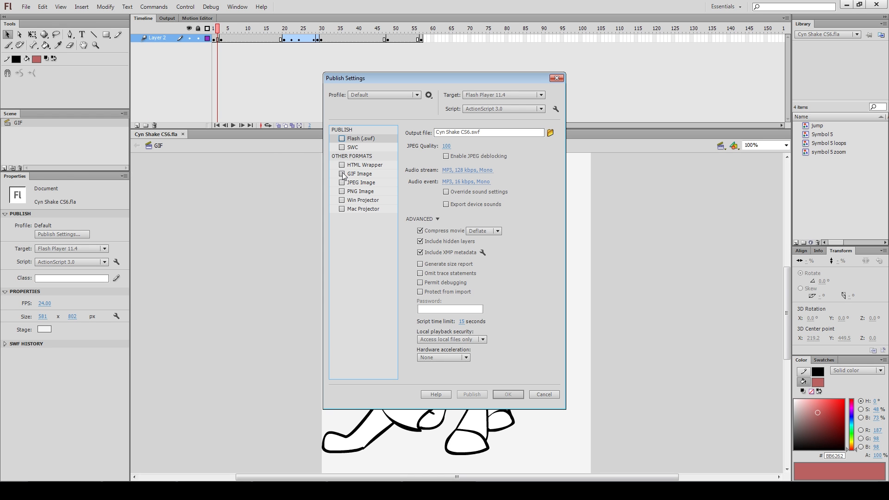
click(342, 173)
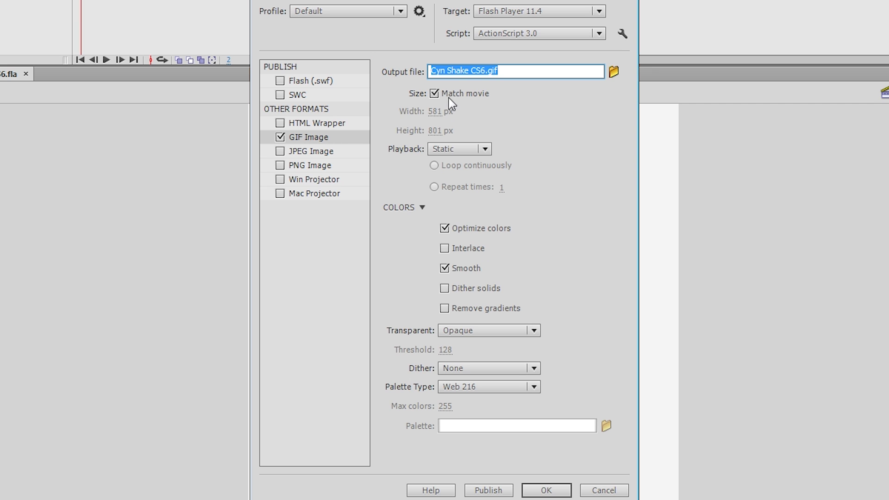
Make the GIF animated, looping continuously and transparent with diffusion dithering, and review Palette Type.
click(458, 149)
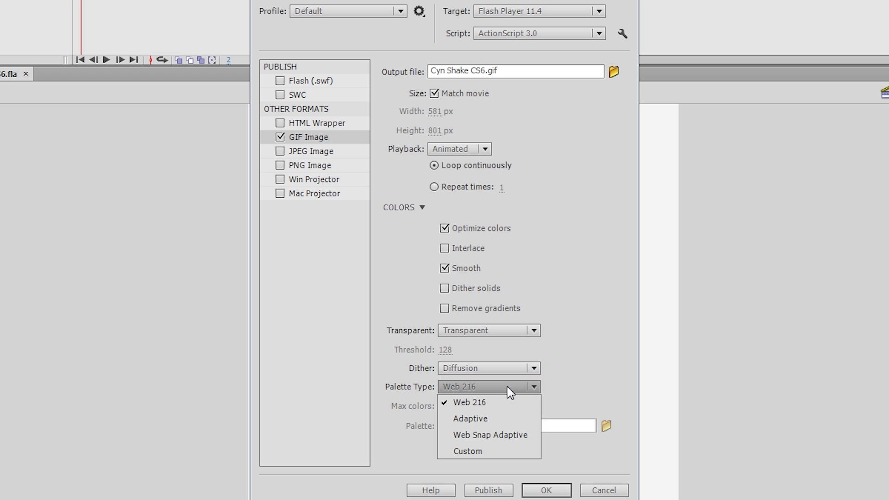
click(470, 419)
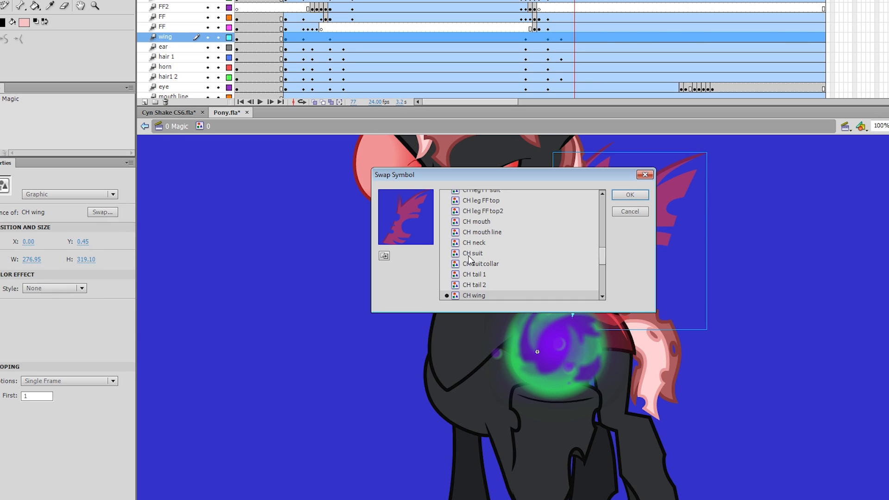
click(628, 195)
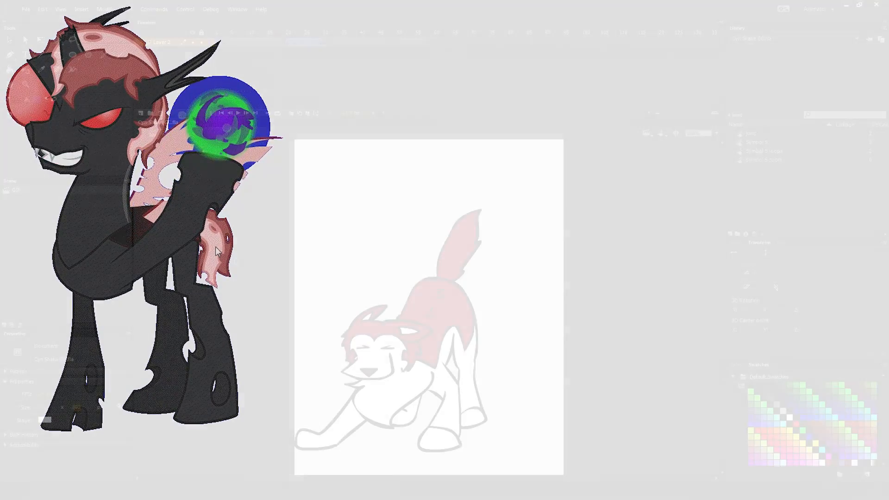
In Publish Settings, set the GIF Image playback to Animated with Loop continuously and confirm.
click(26, 9)
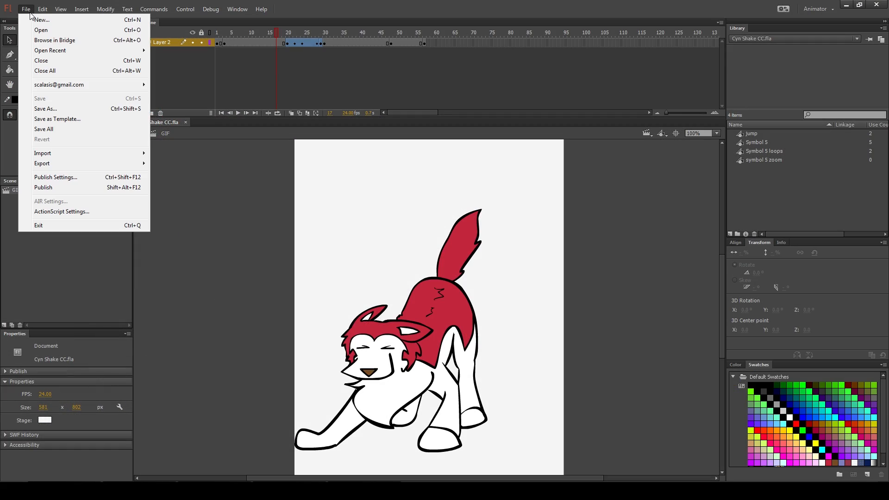
click(56, 177)
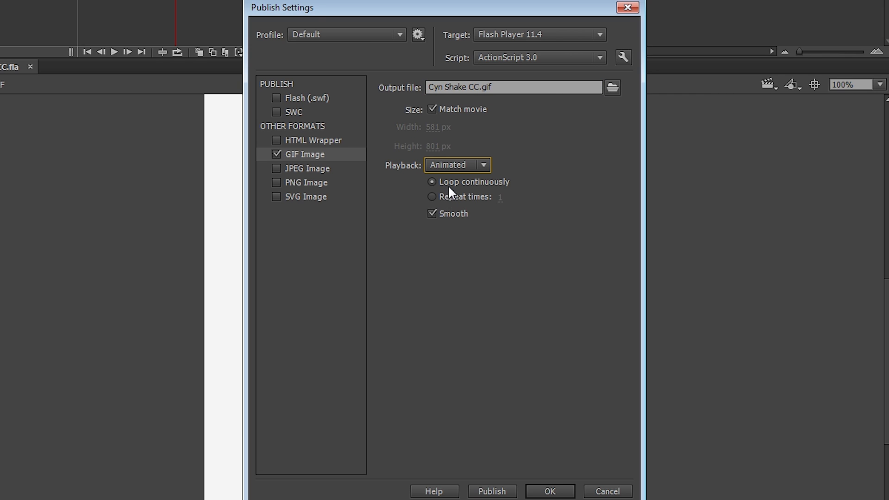
click(433, 214)
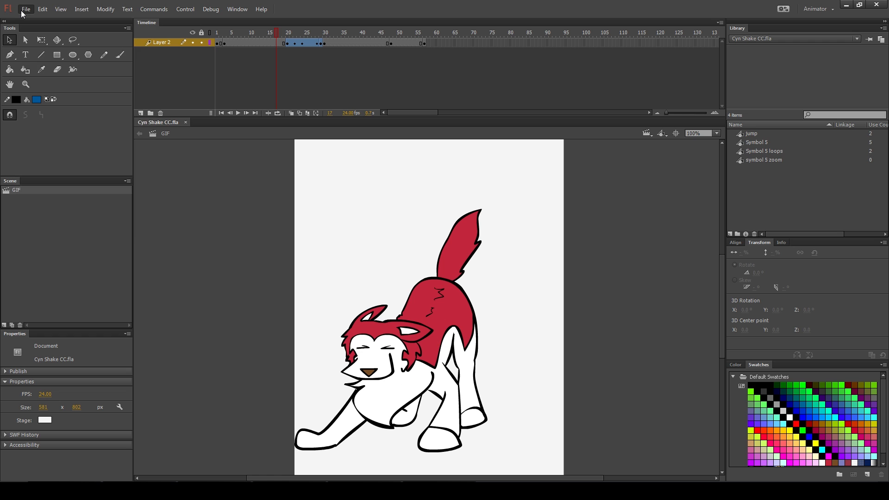
Start an Export Movie as Animated GIF (*.gif) and edit the file name for the Transparent GIFs folder.
click(26, 10)
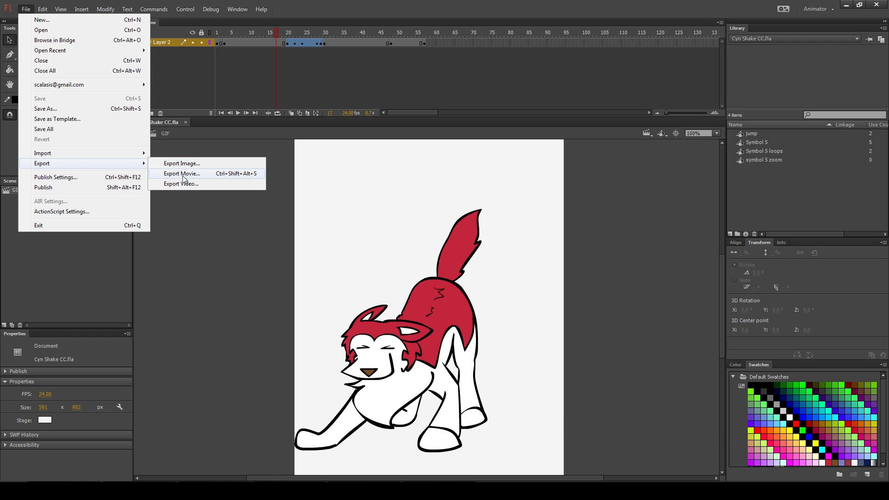
click(181, 173)
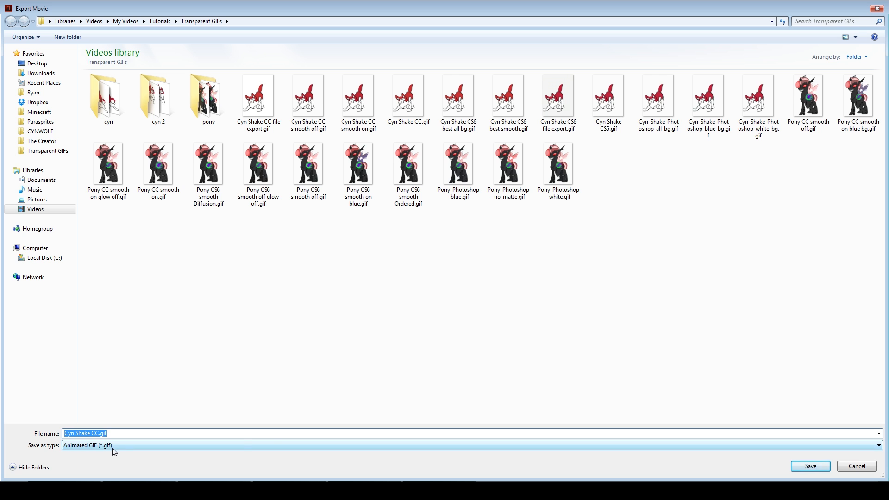
click(85, 433)
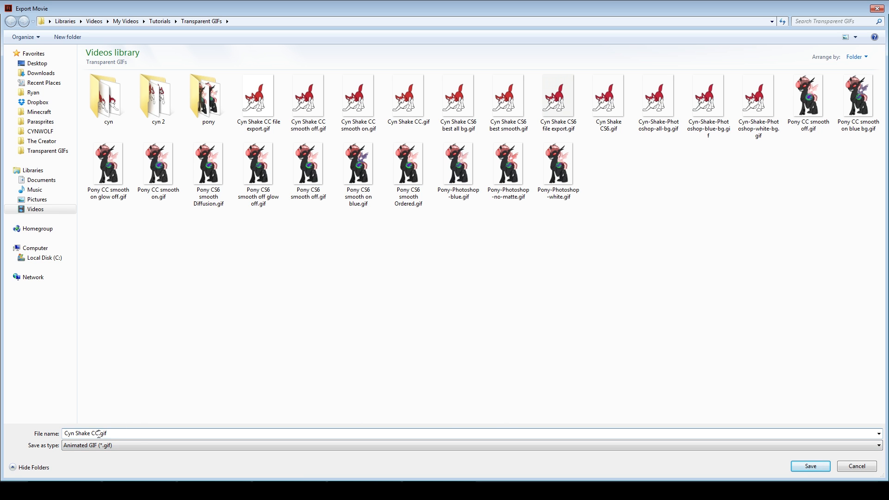